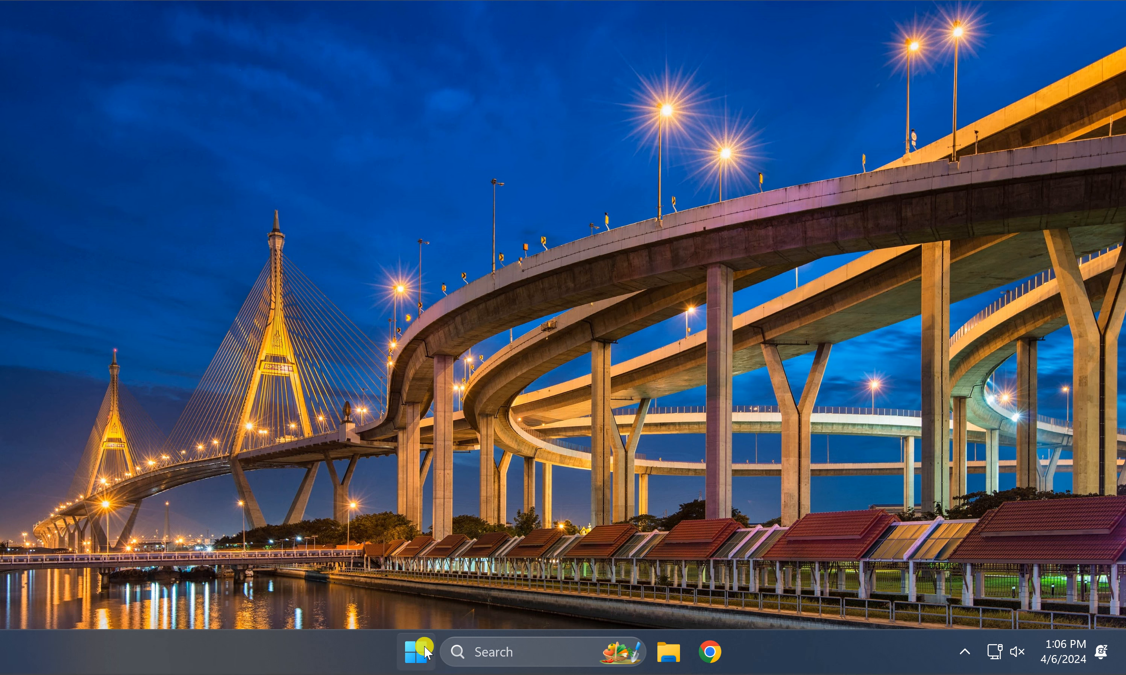
Launch Windows Settings from the Start menu's pinned apps, landing on the Home page
click(416, 651)
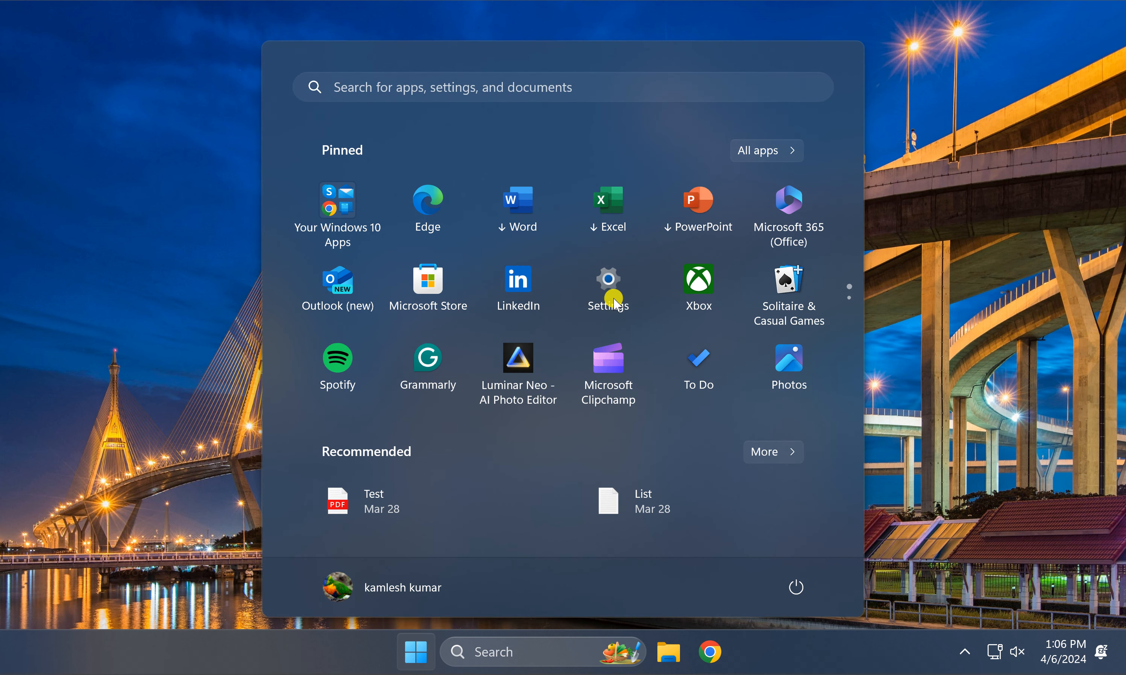
click(608, 278)
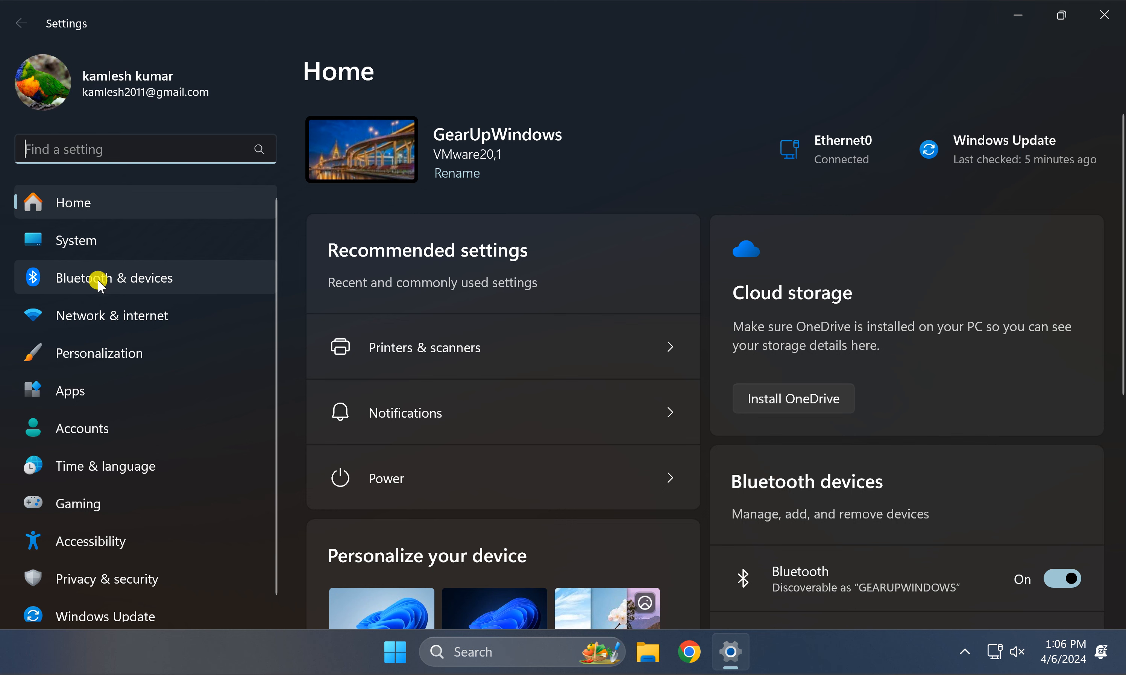
Go to Bluetooth & devices and scroll down toward the Mouse pointer speed settings
click(113, 278)
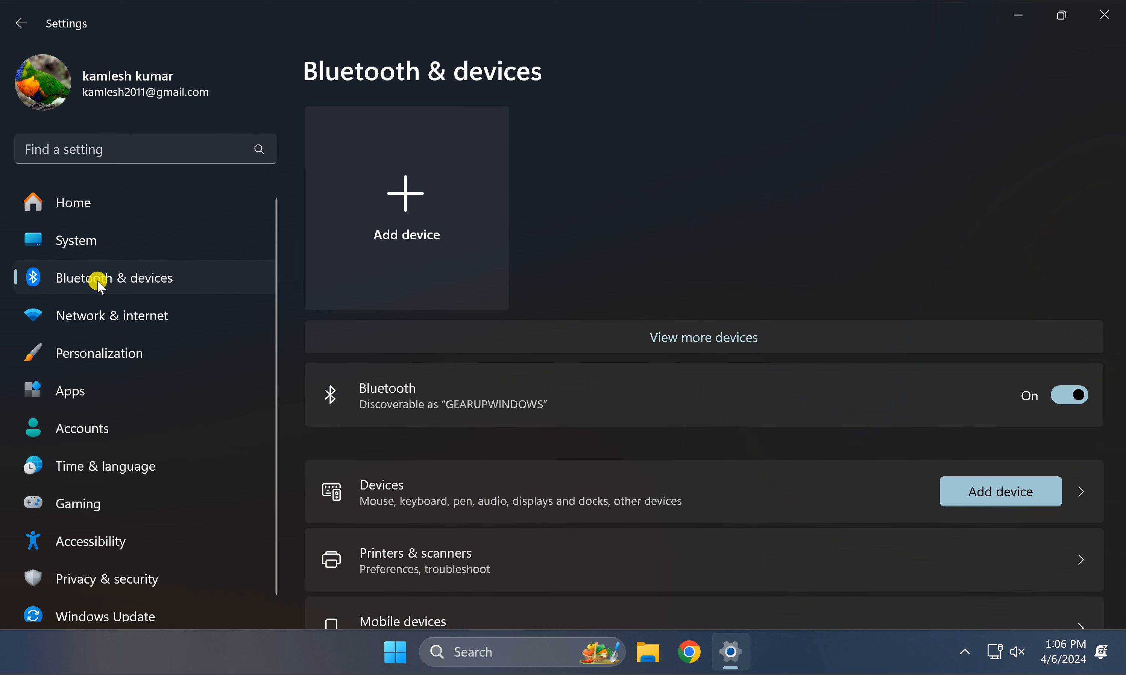
scroll(down, 3)
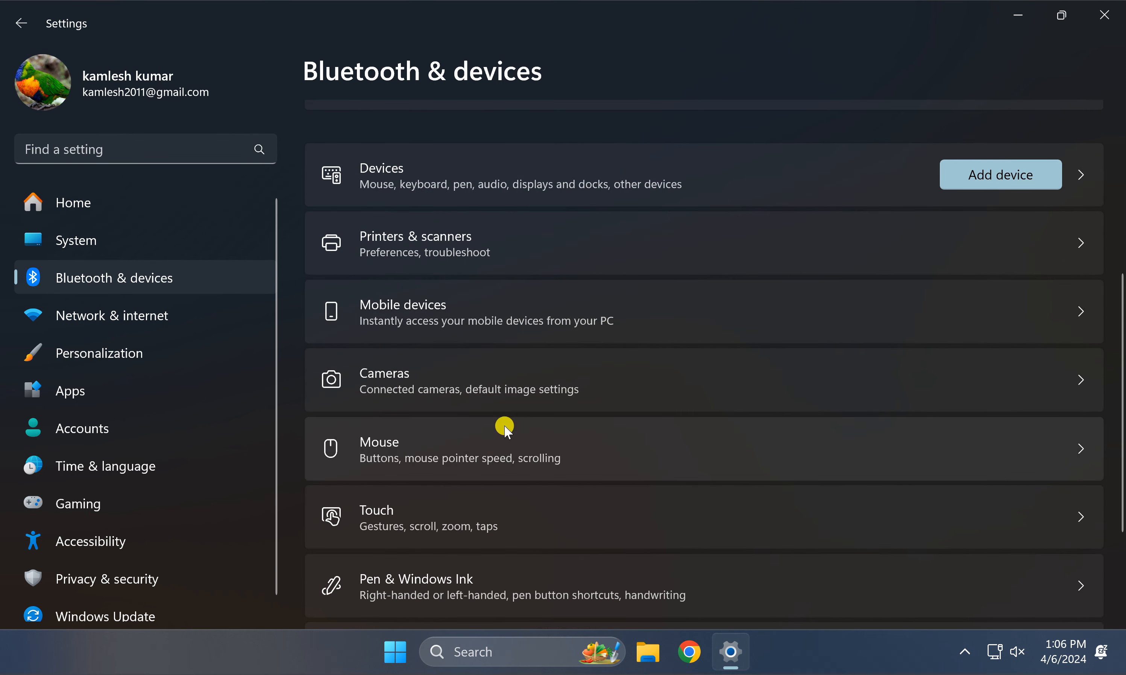
scroll(down, 3)
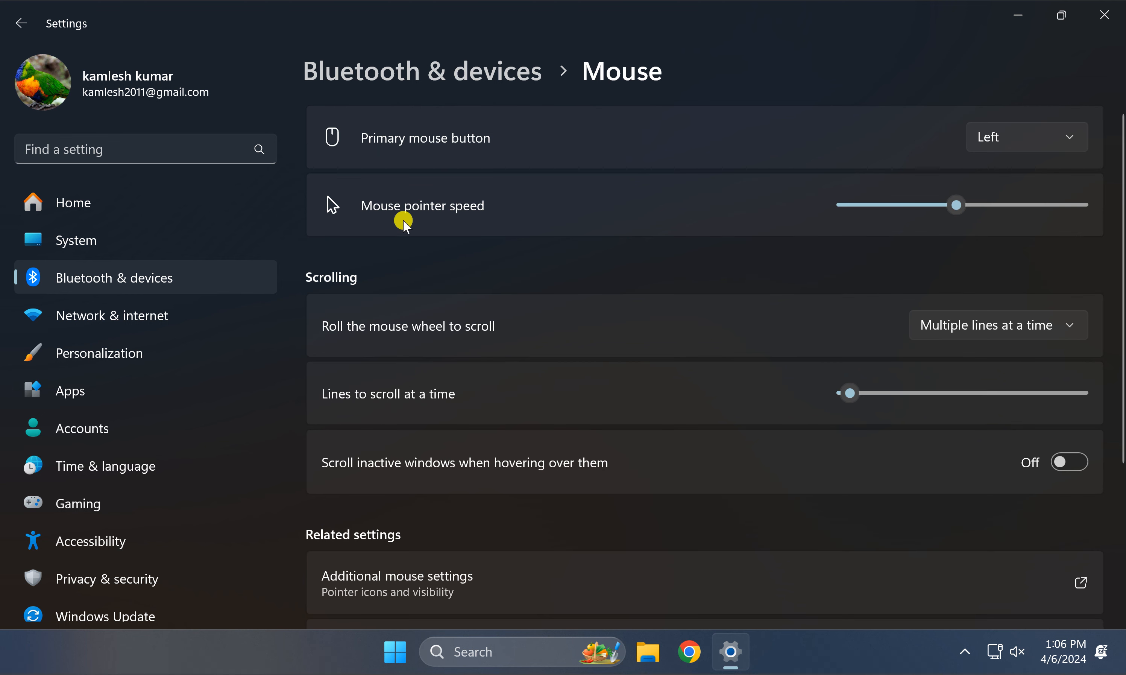
mouse_move(956, 204)
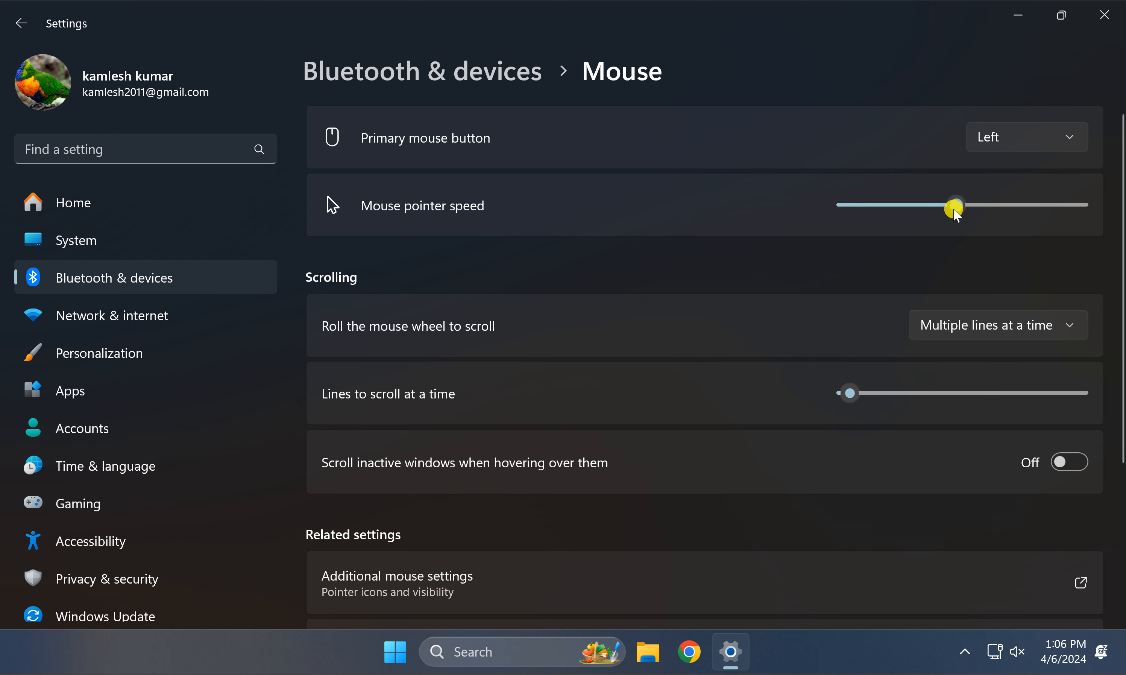